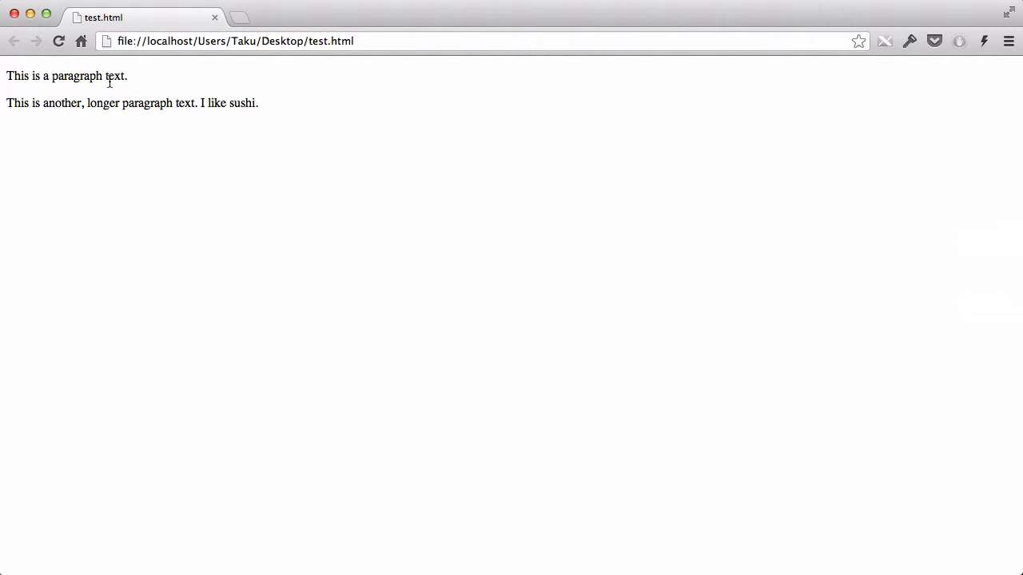
mouse_move(78, 119)
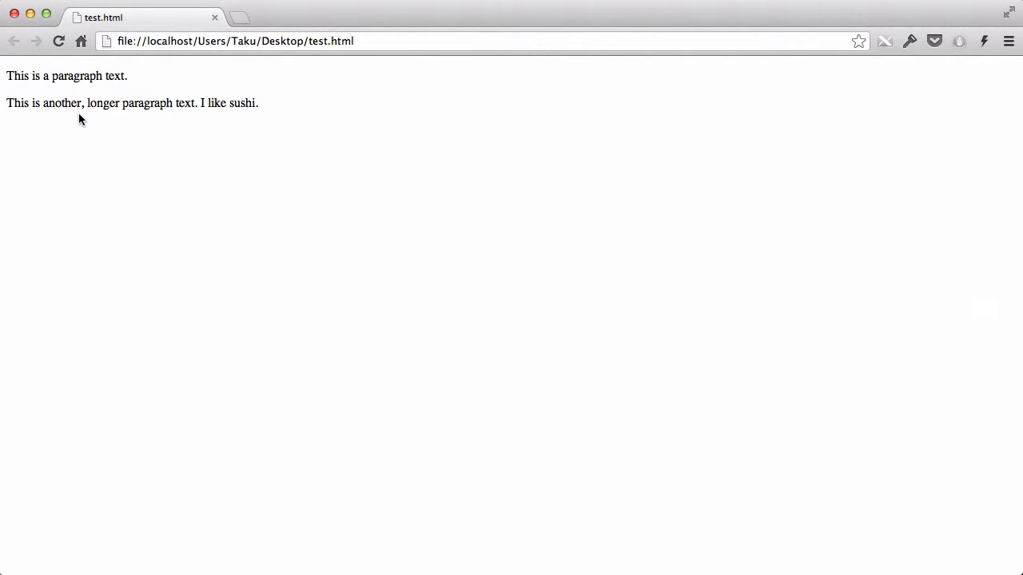
mouse_move(192, 118)
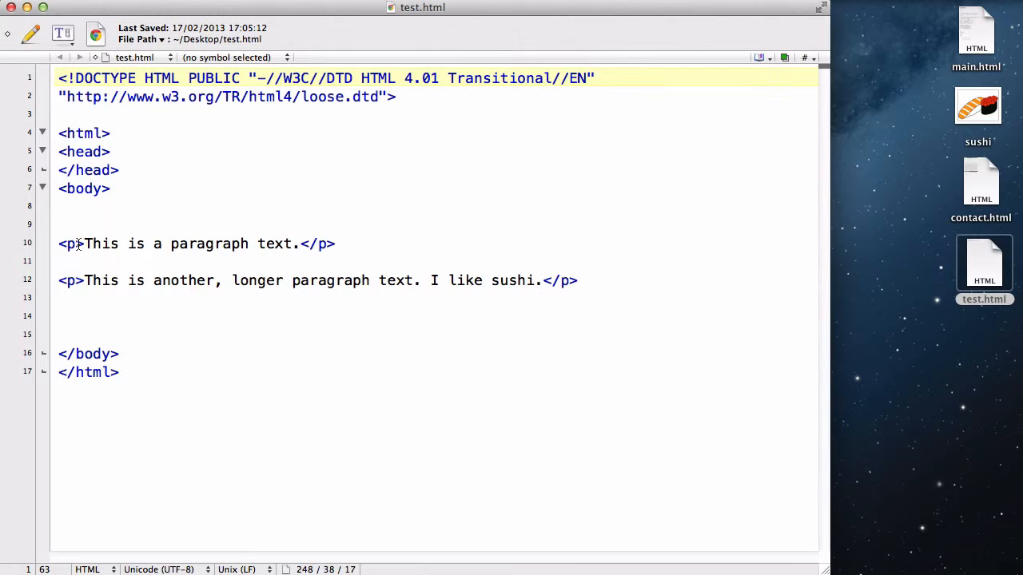
Add an inline style attribute with color:blue; to the first paragraph tag.
left_click(76, 243)
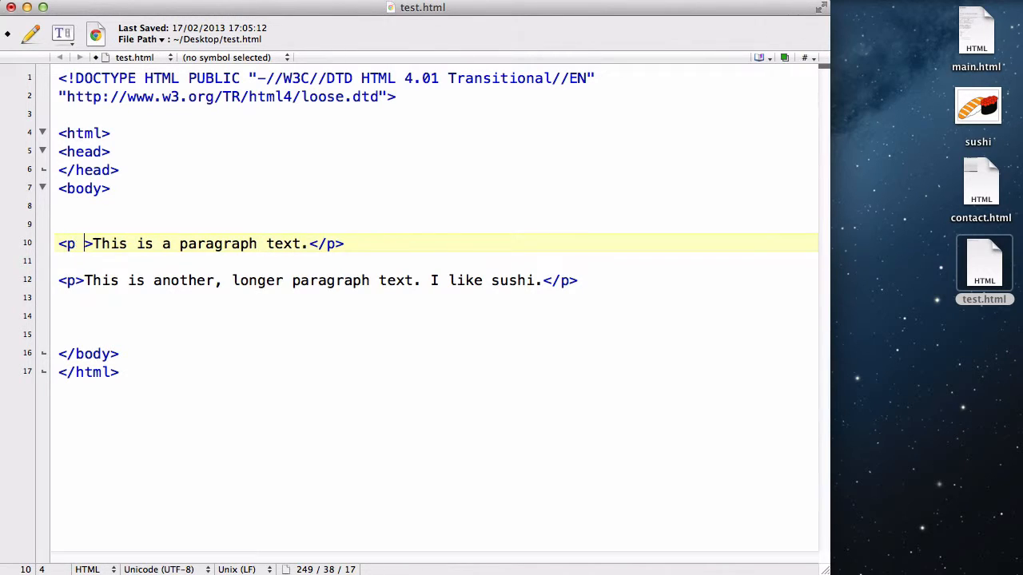
type("style=\"")
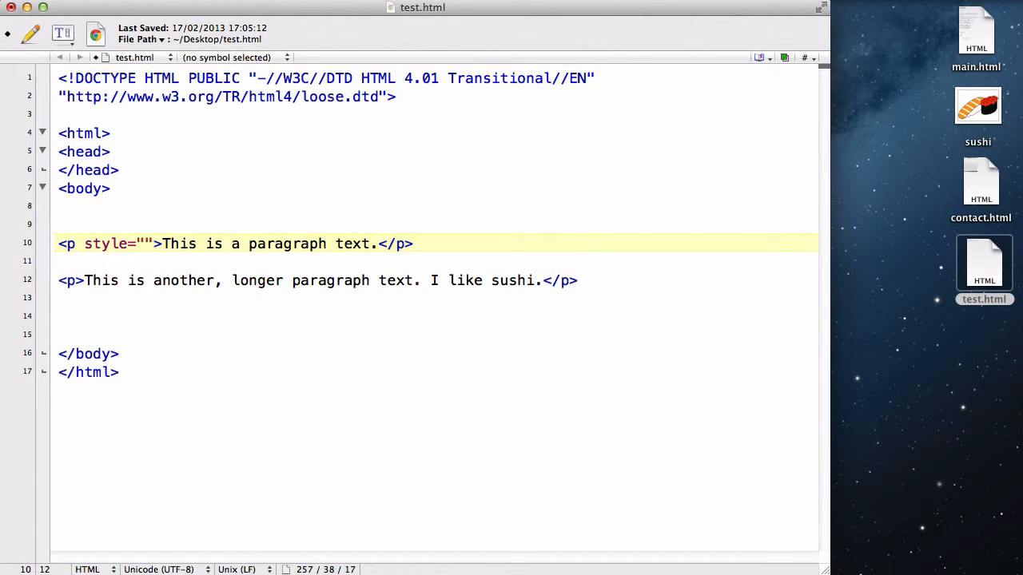
left_click(143, 243)
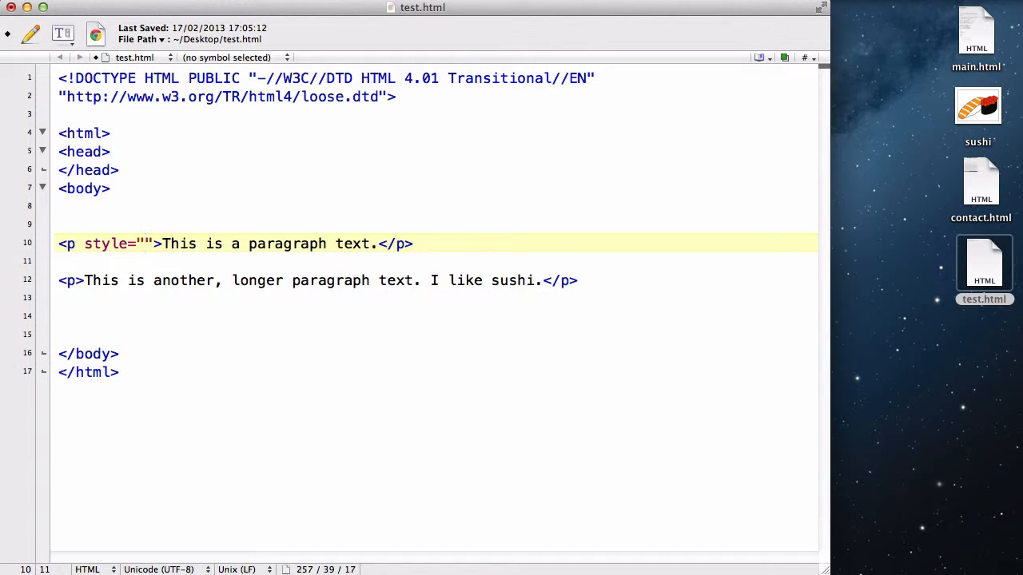
left_click(144, 243)
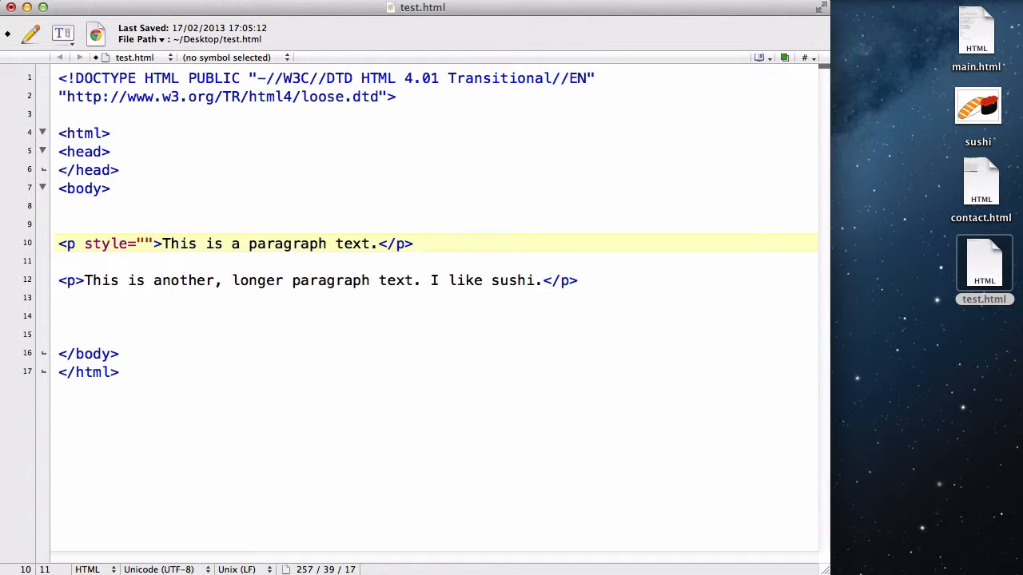
left_click(144, 243)
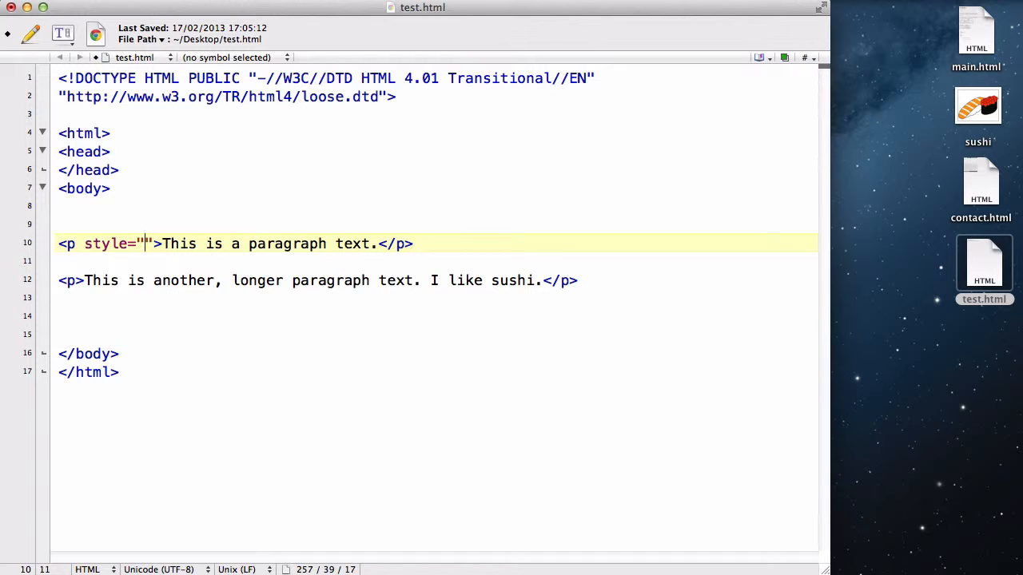
type("colo")
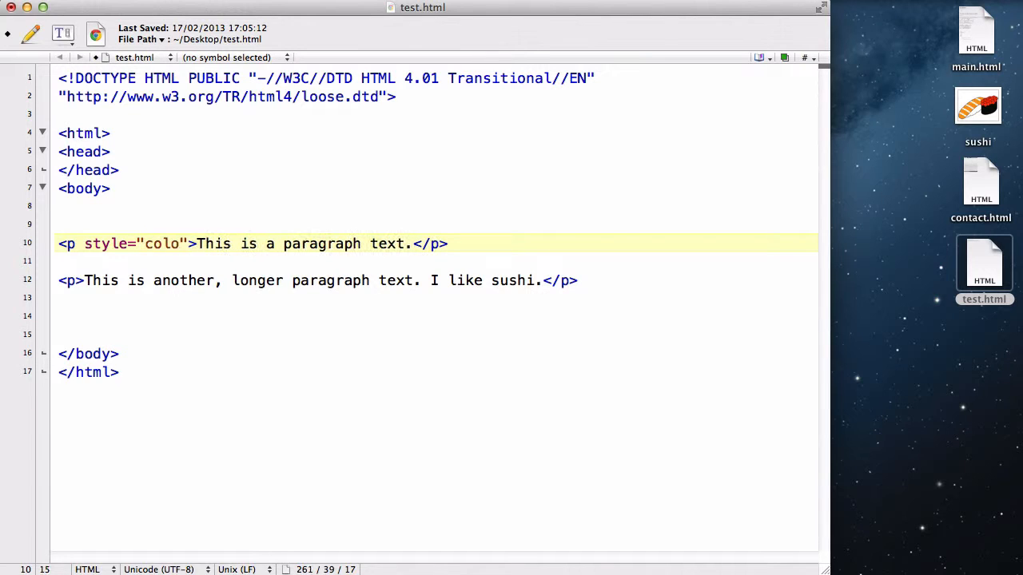
type(":blu")
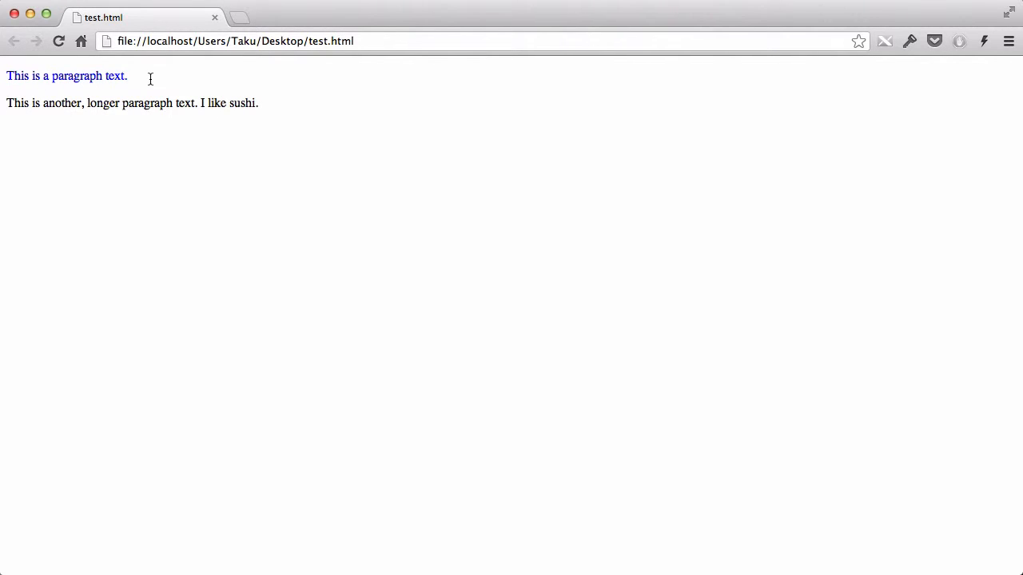
mouse_move(259, 95)
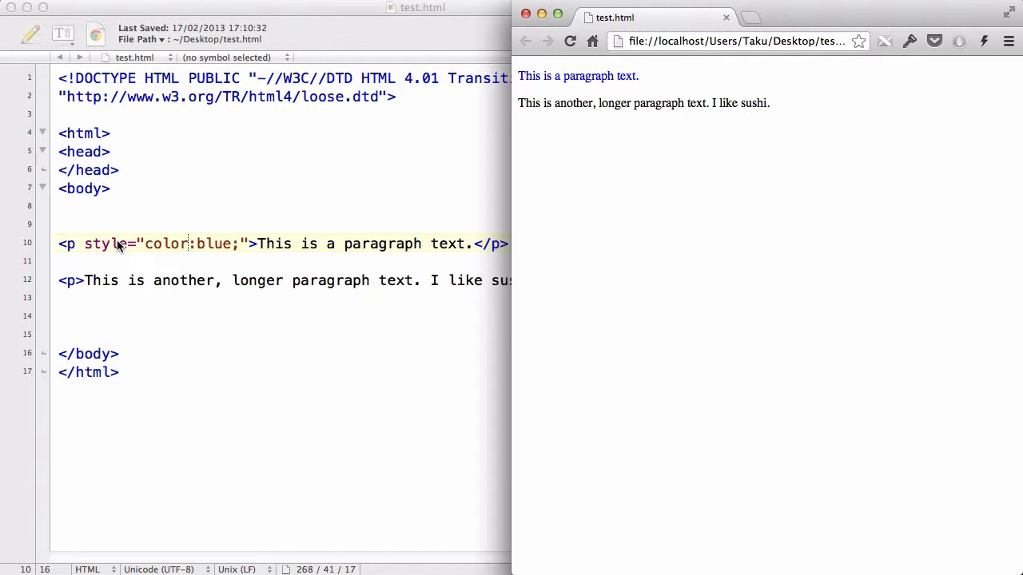
mouse_move(174, 254)
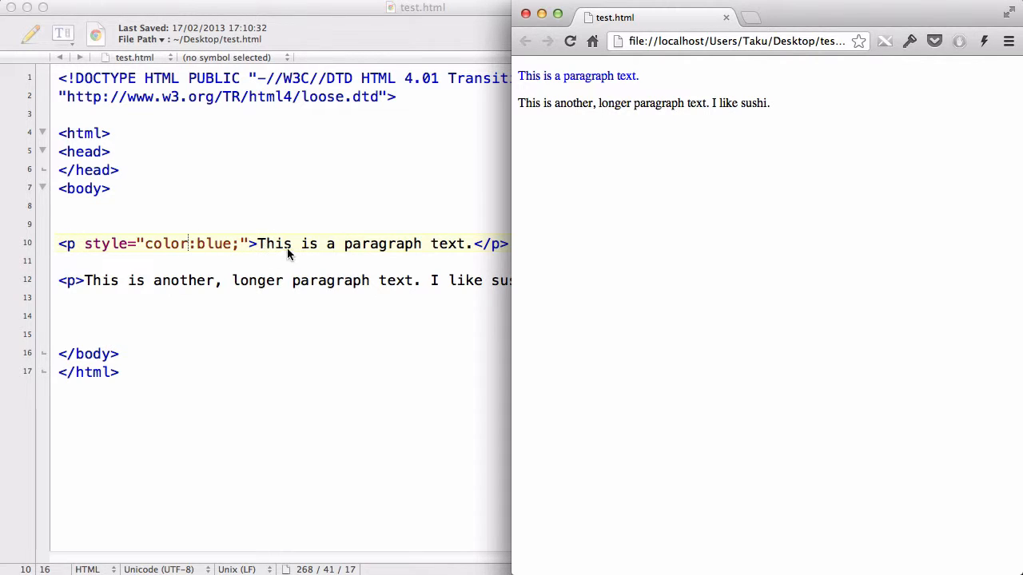
mouse_move(470, 252)
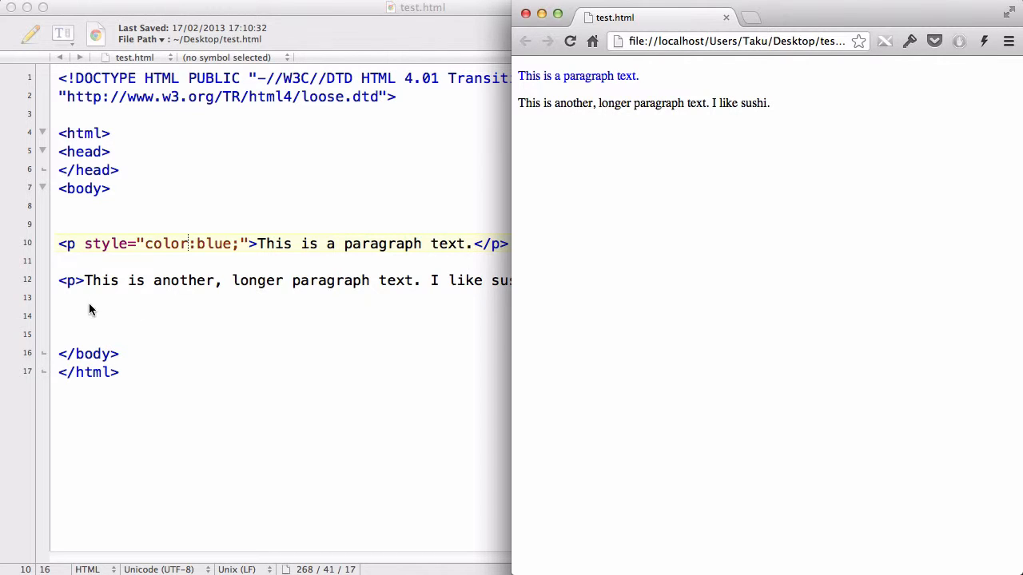
mouse_move(139, 300)
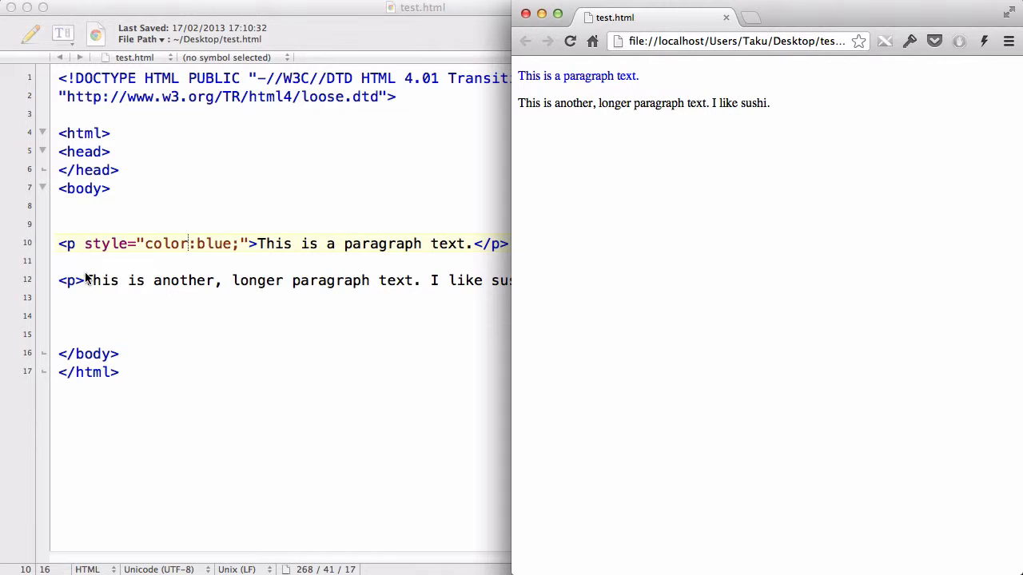
left_click_drag(517, 102, 702, 102)
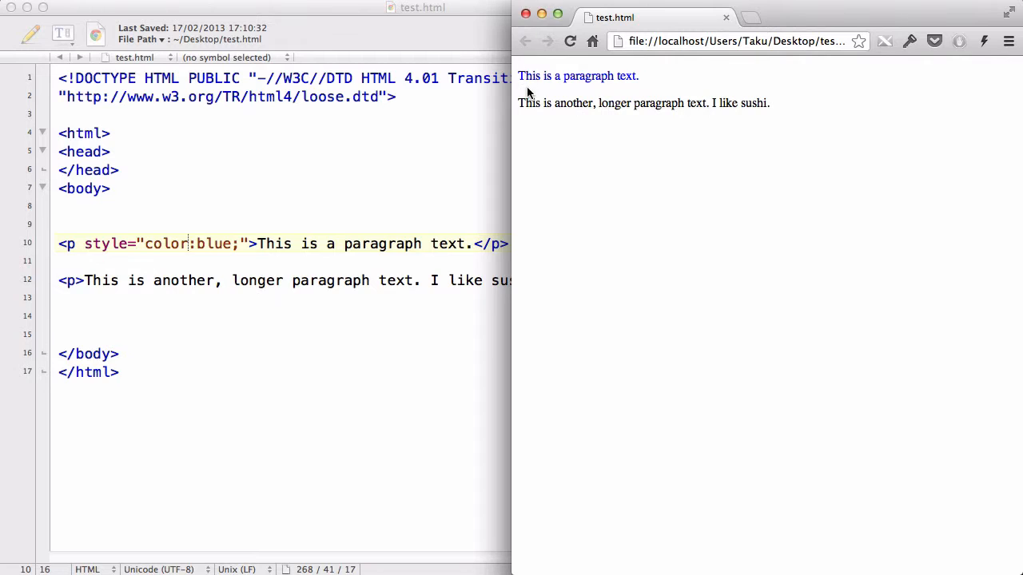
mouse_move(812, 108)
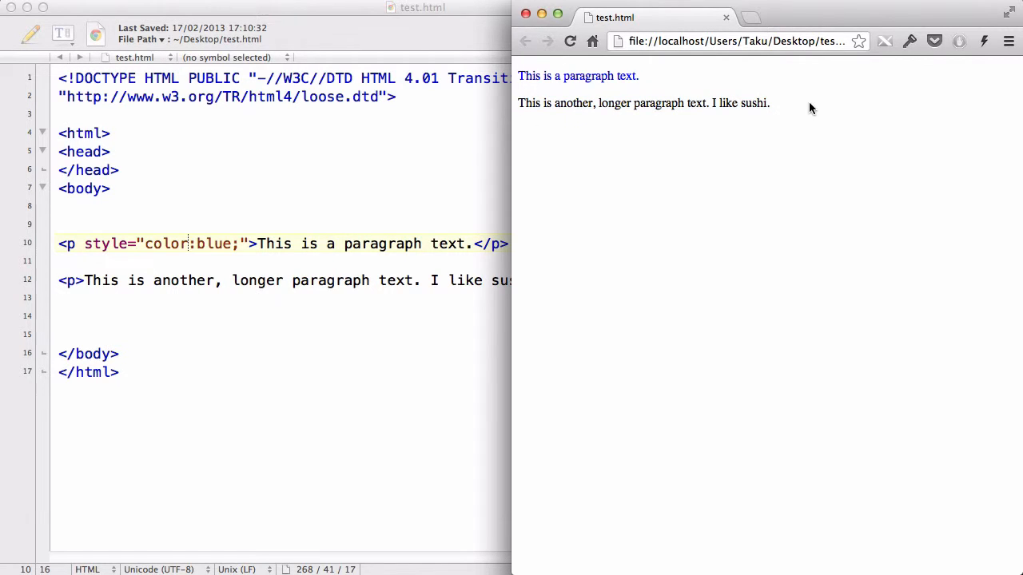
mouse_move(526, 14)
type(" style=\"")
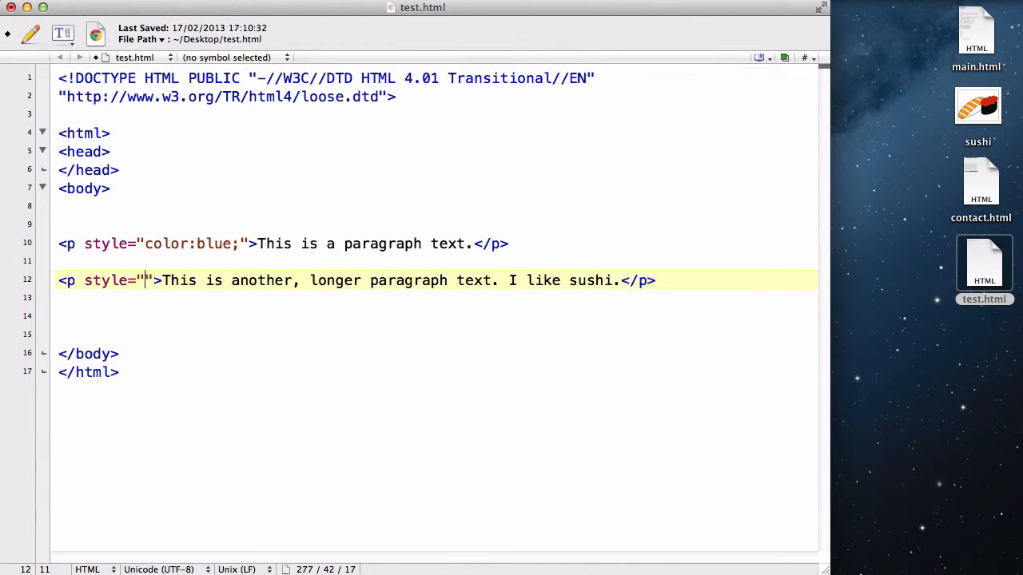
Enter margin-left:30px; in the second paragraph's style attribute and save.
type("margin-left:")
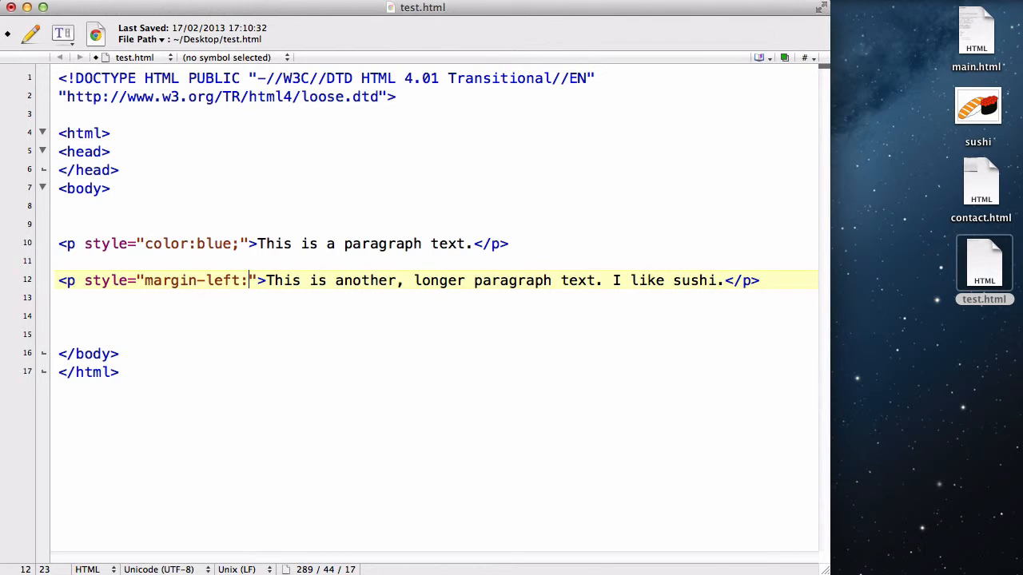
type("30px;")
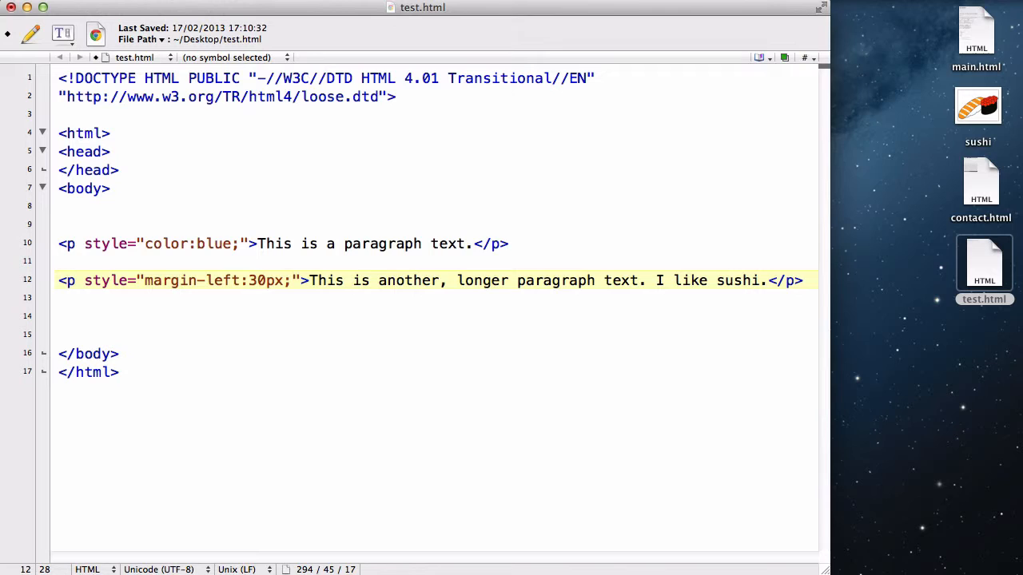
left_click(294, 281)
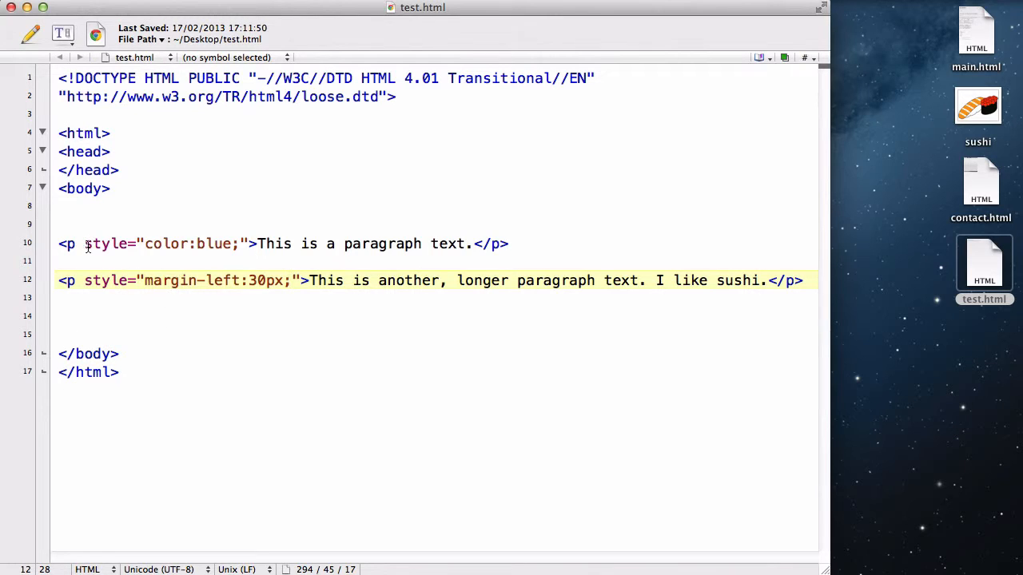
mouse_move(134, 294)
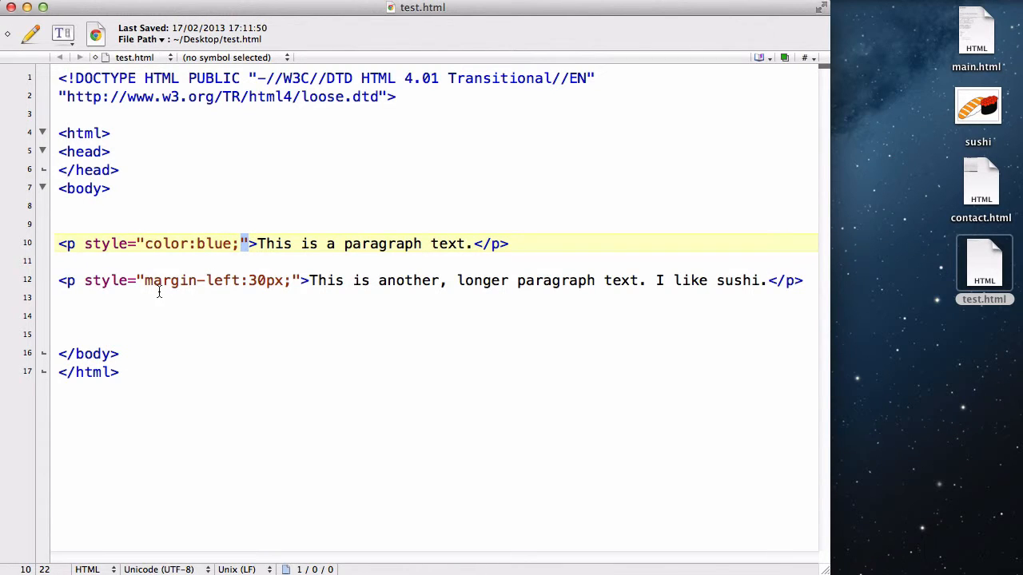
left_click(143, 243)
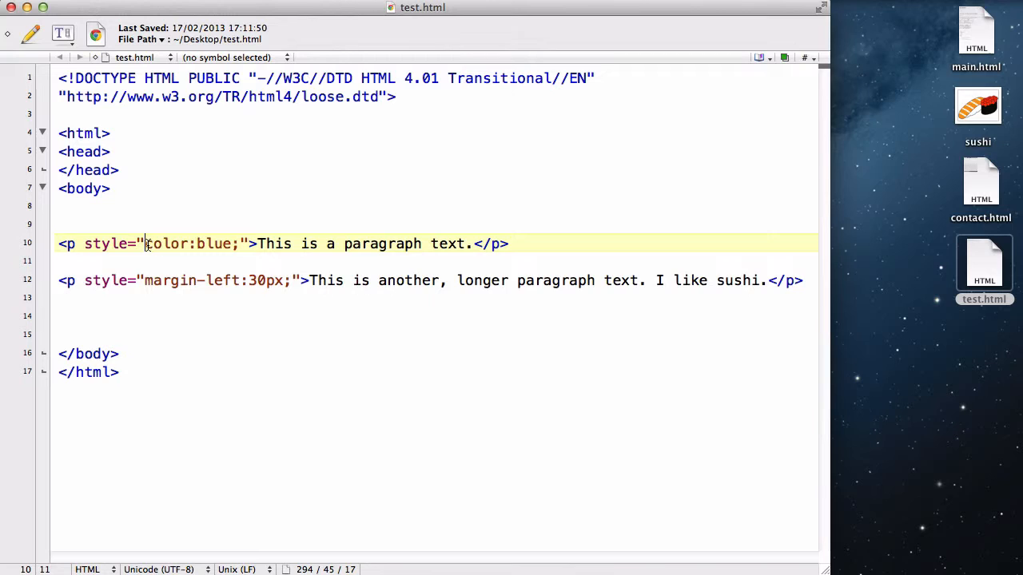
double_click(167, 243)
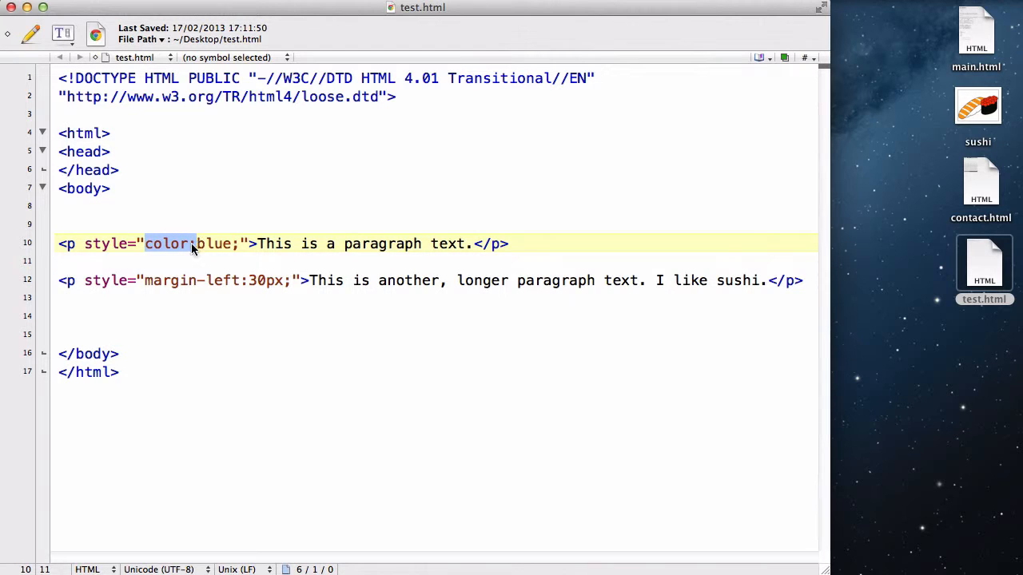
left_click(191, 243)
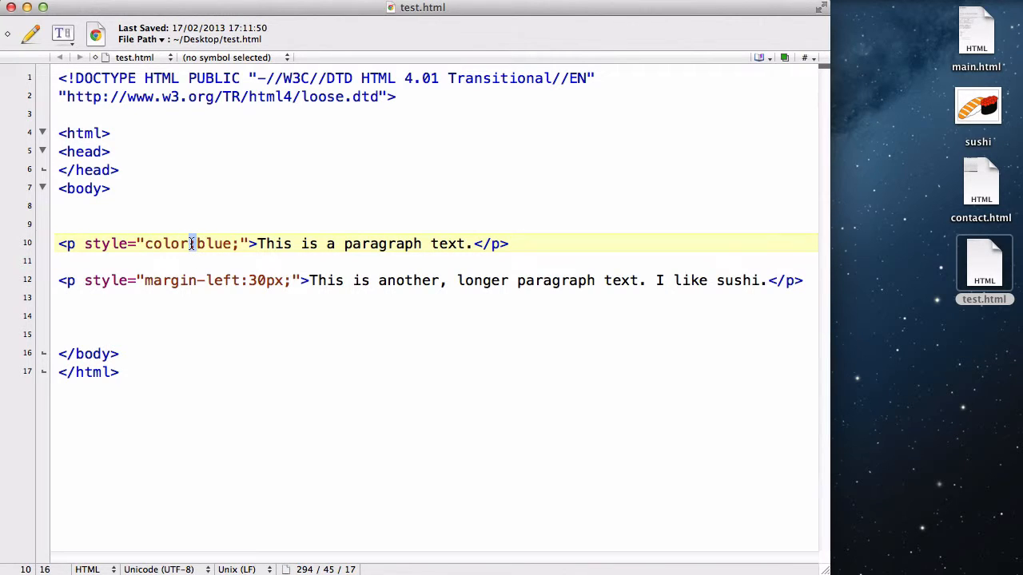
left_click(190, 243)
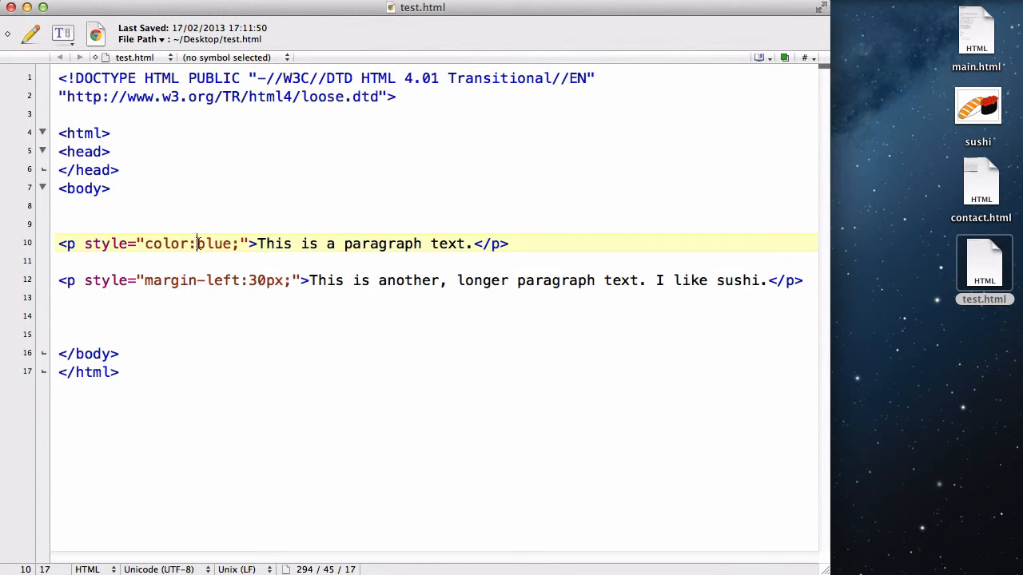
double_click(214, 243)
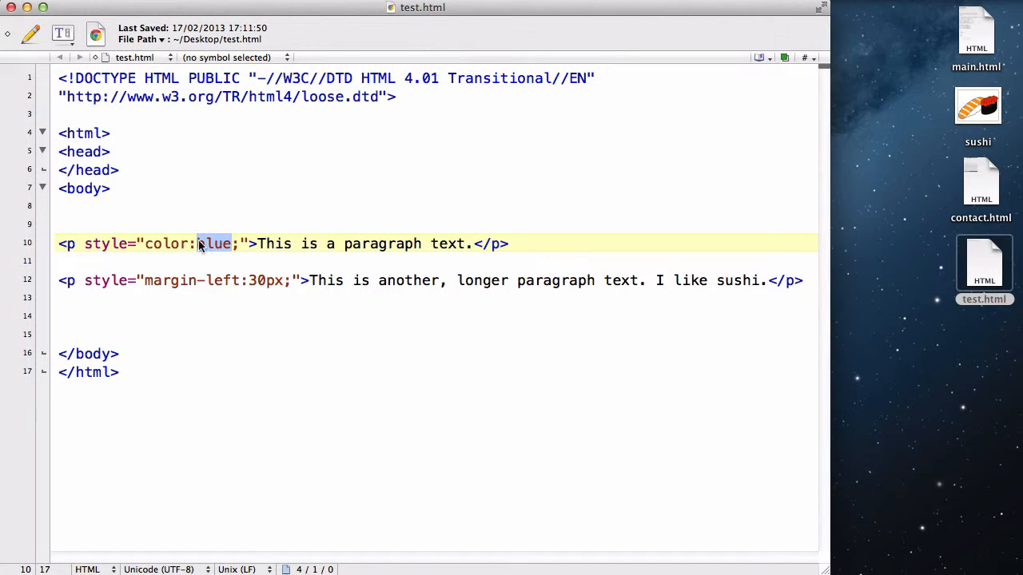
left_click(67, 243)
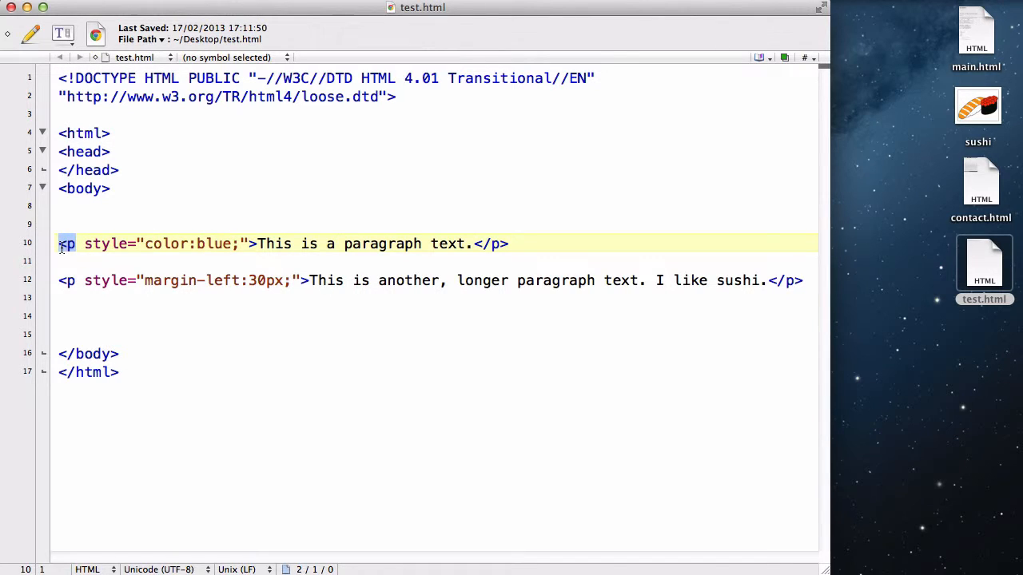
left_click(72, 243)
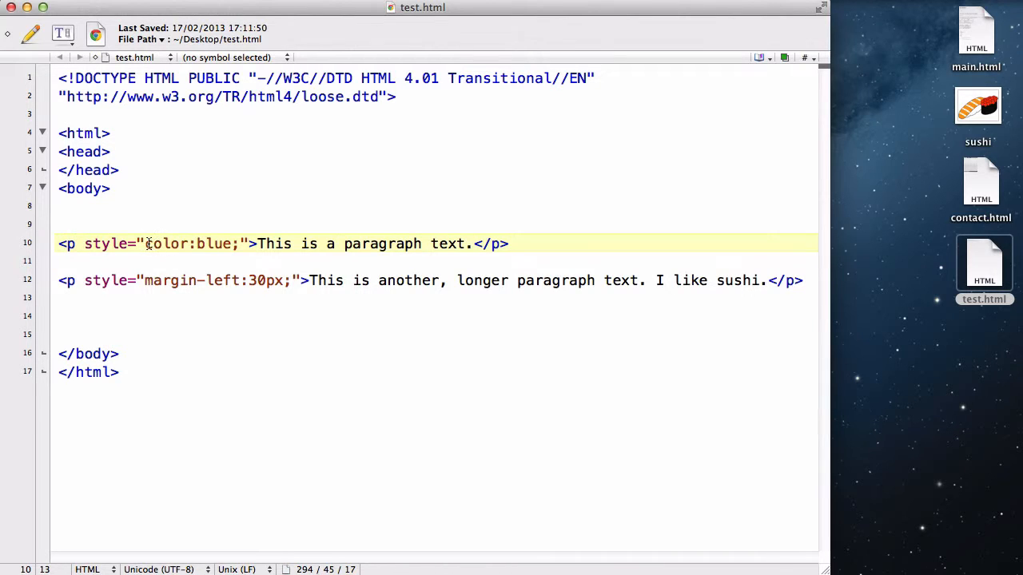
double_click(185, 243)
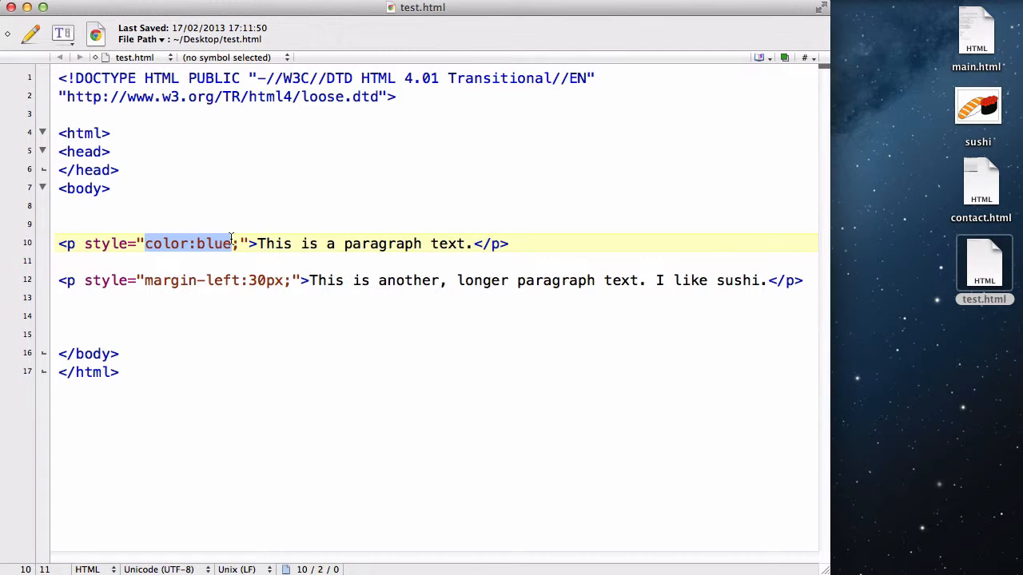
left_click(212, 242)
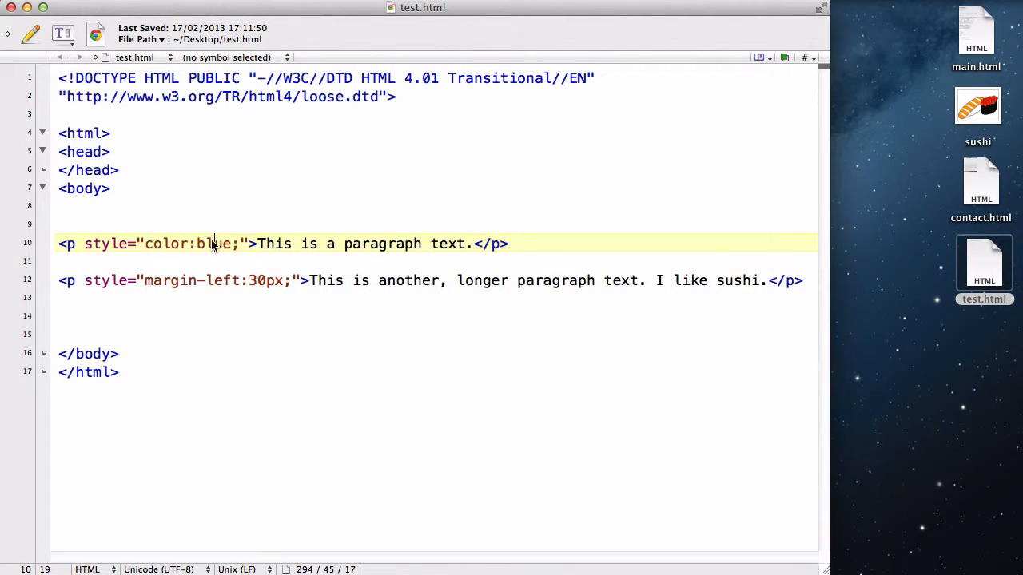
double_click(163, 243)
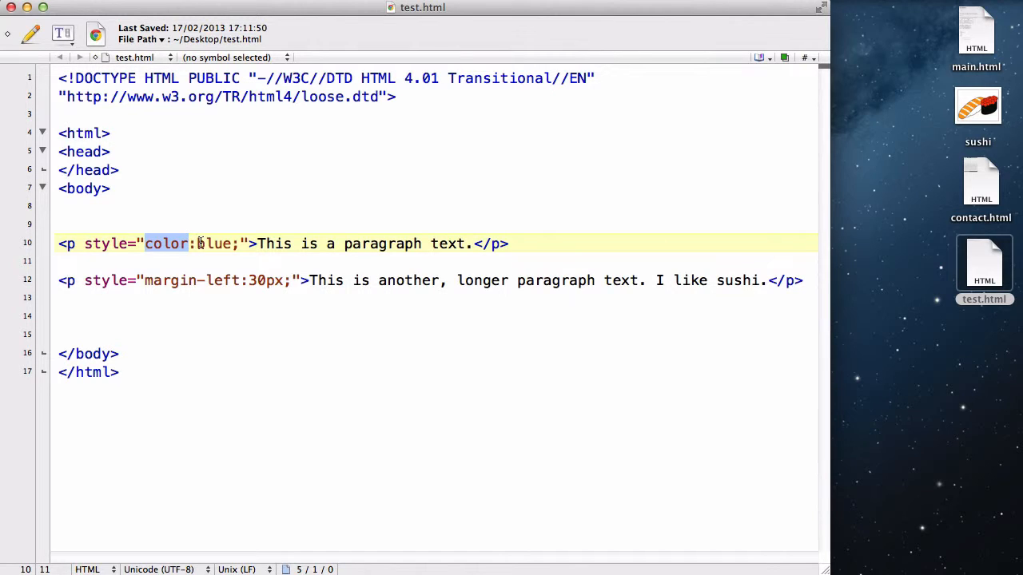
double_click(214, 242)
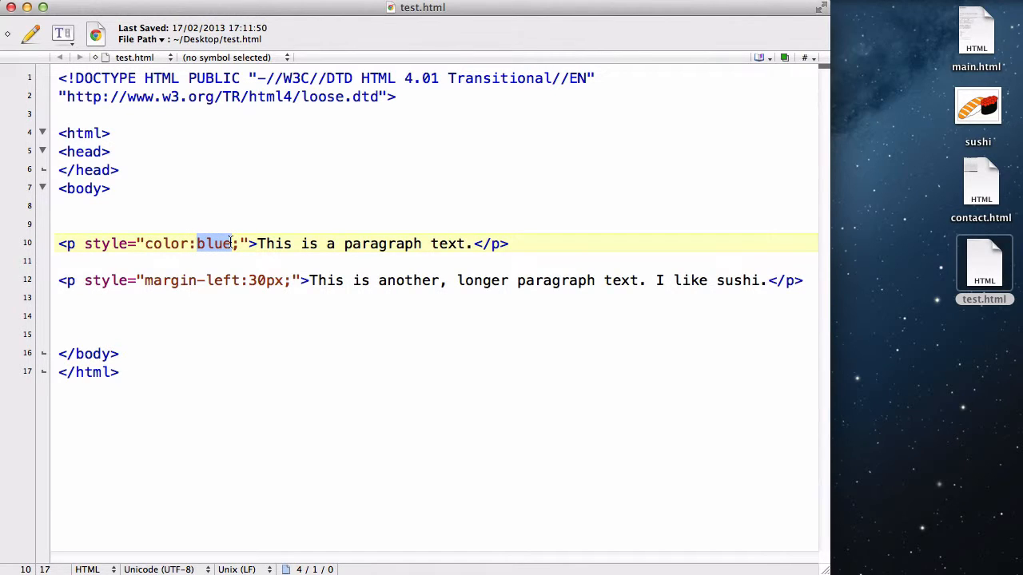
left_click(144, 281)
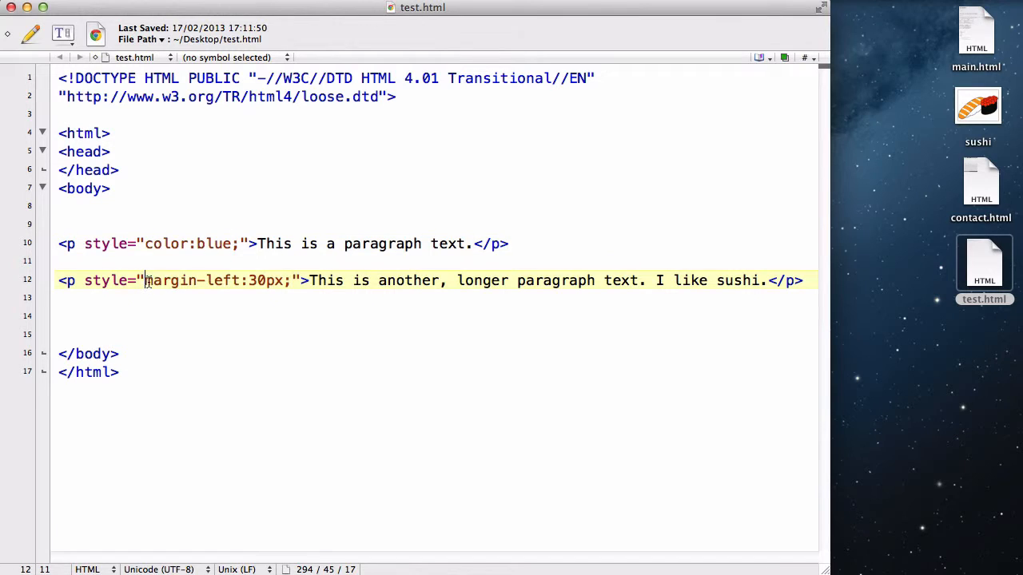
double_click(173, 282)
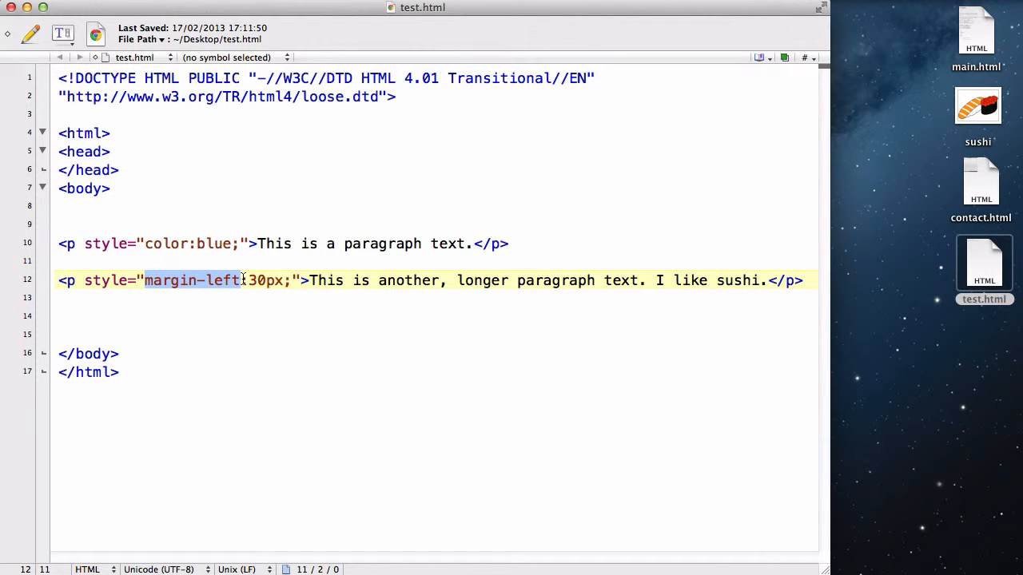
left_click(248, 281)
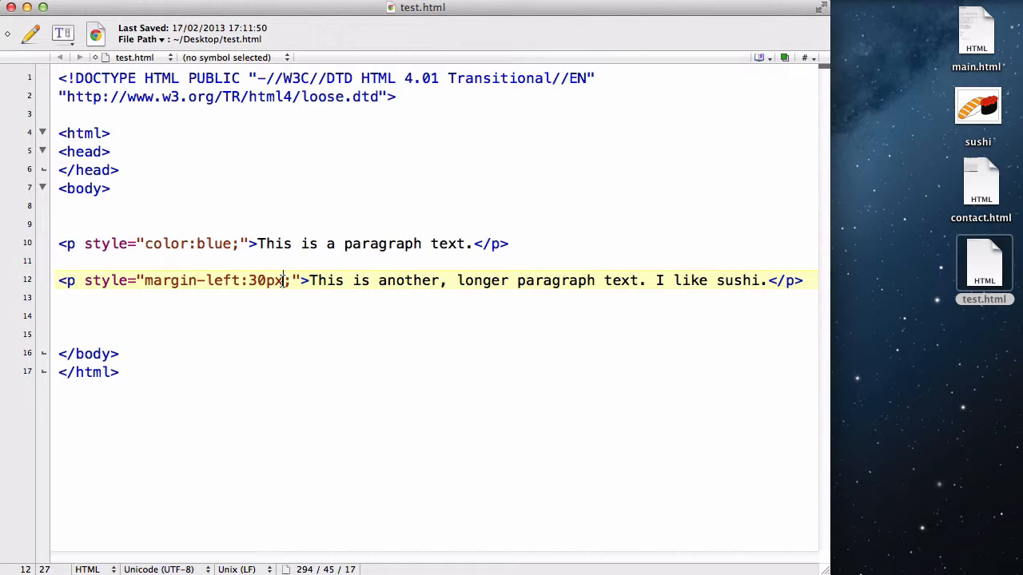
left_click(70, 281)
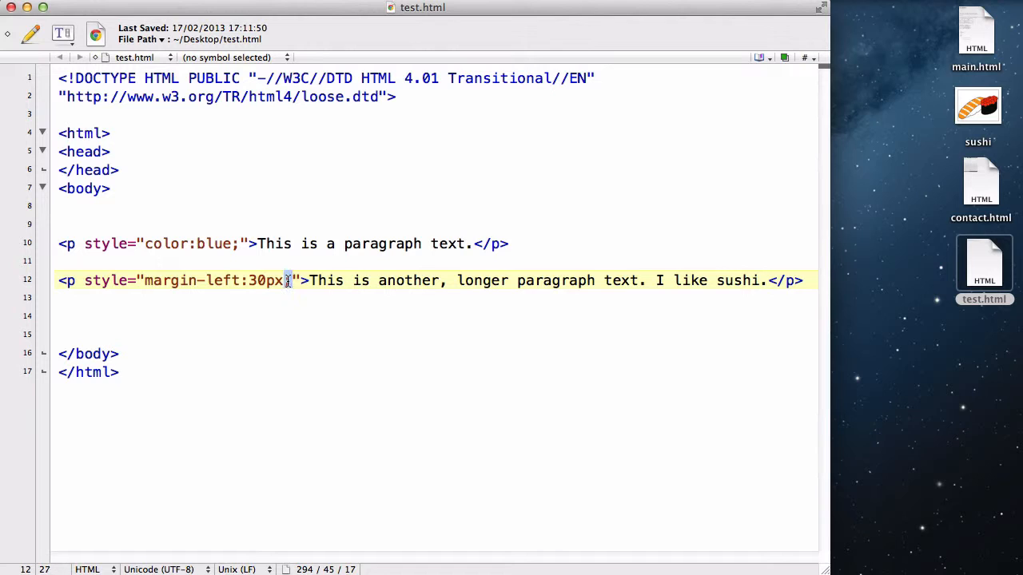
left_click(290, 281)
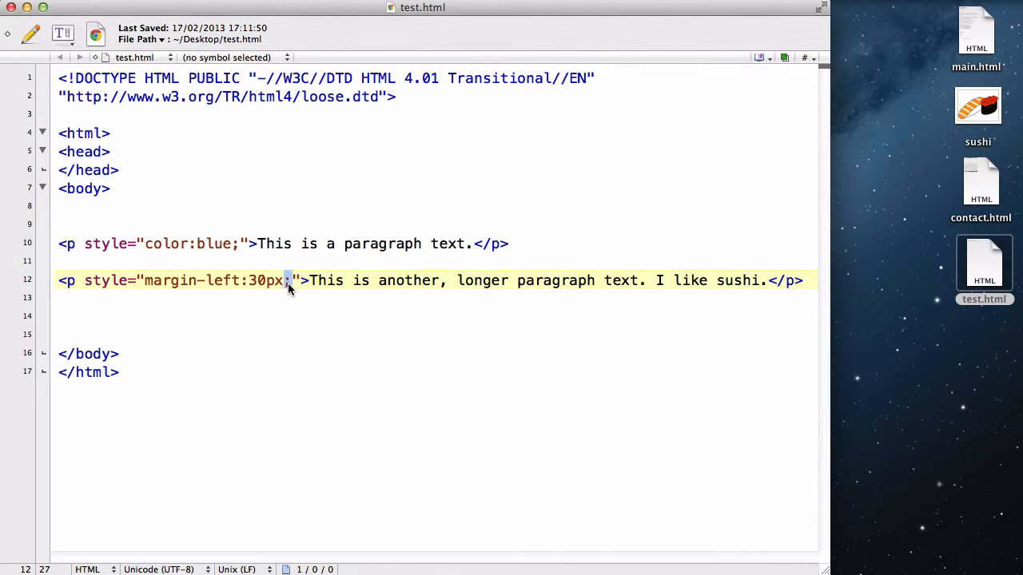
left_click(238, 243)
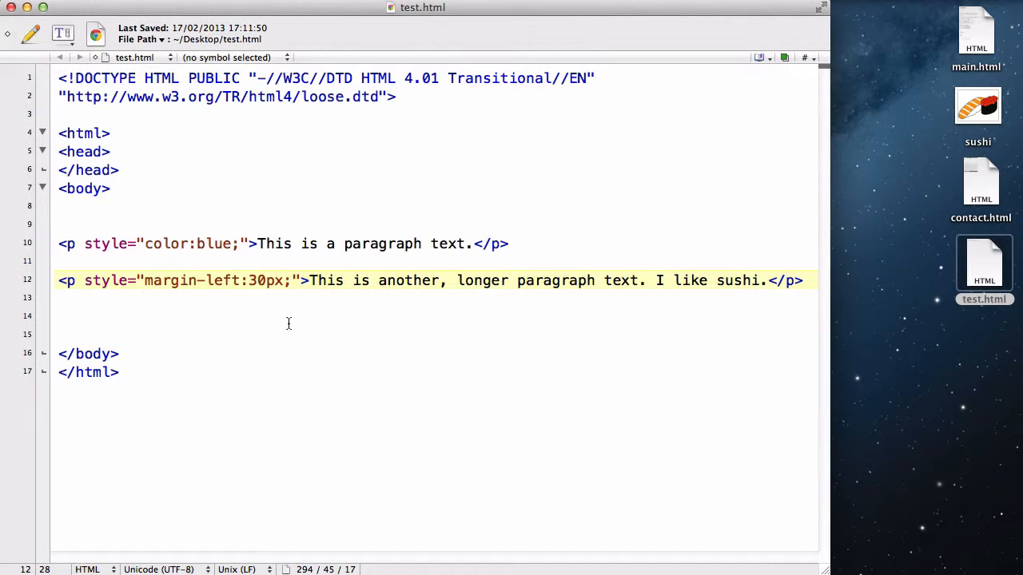
Append color:green after margin-left:30px; in the second paragraph's style.
type("\" \"")
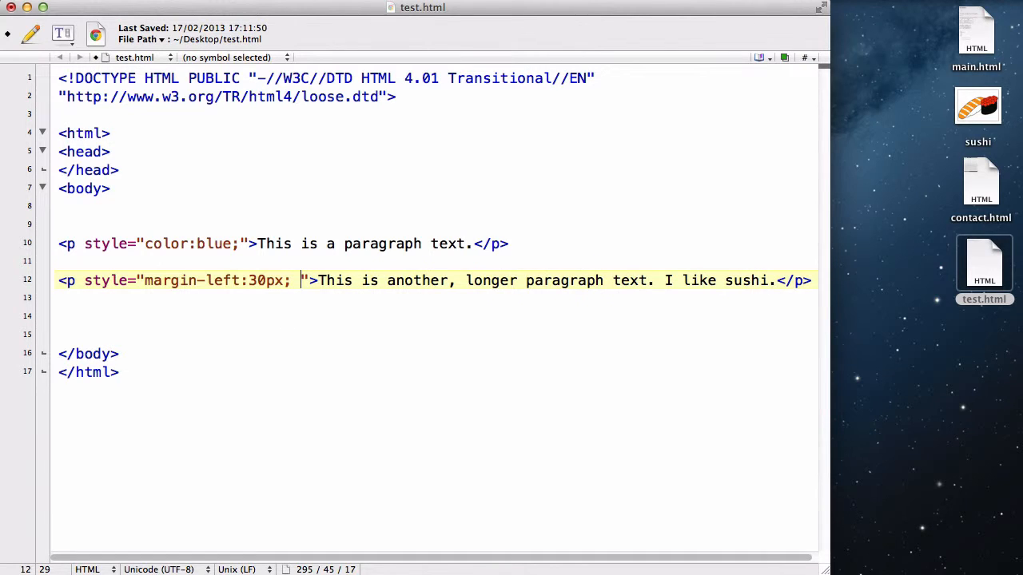
type("color:")
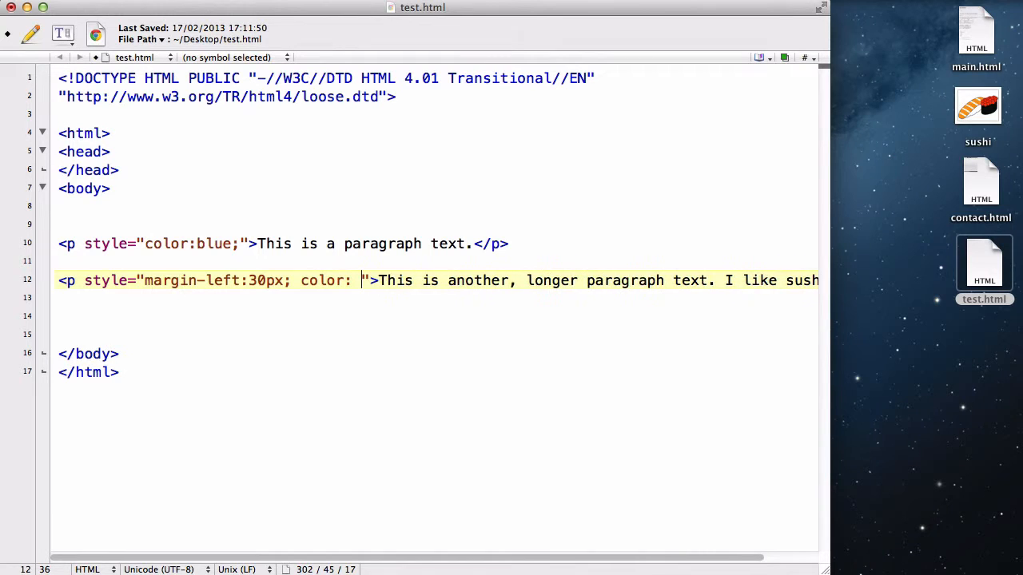
type("green;")
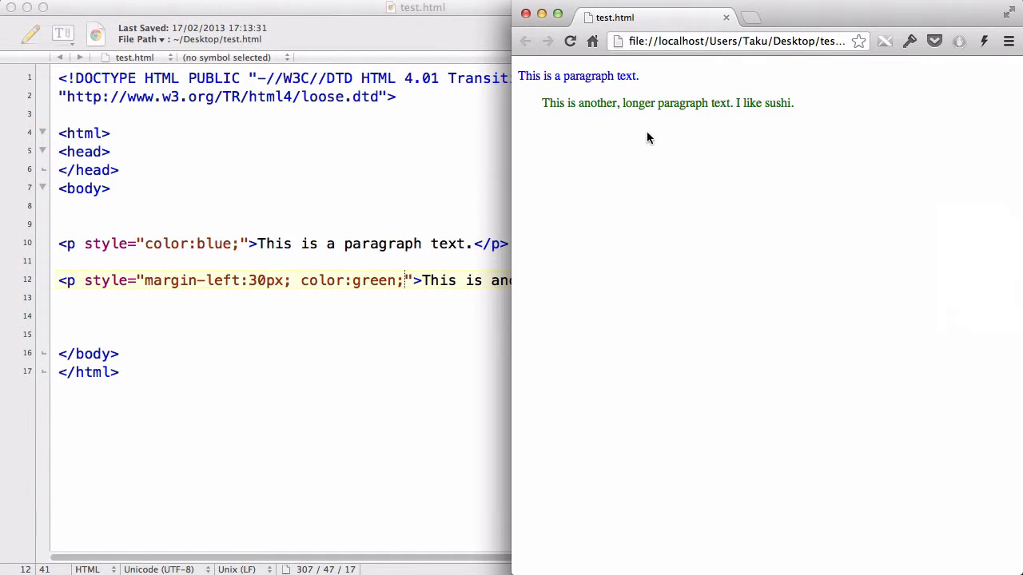
mouse_move(775, 16)
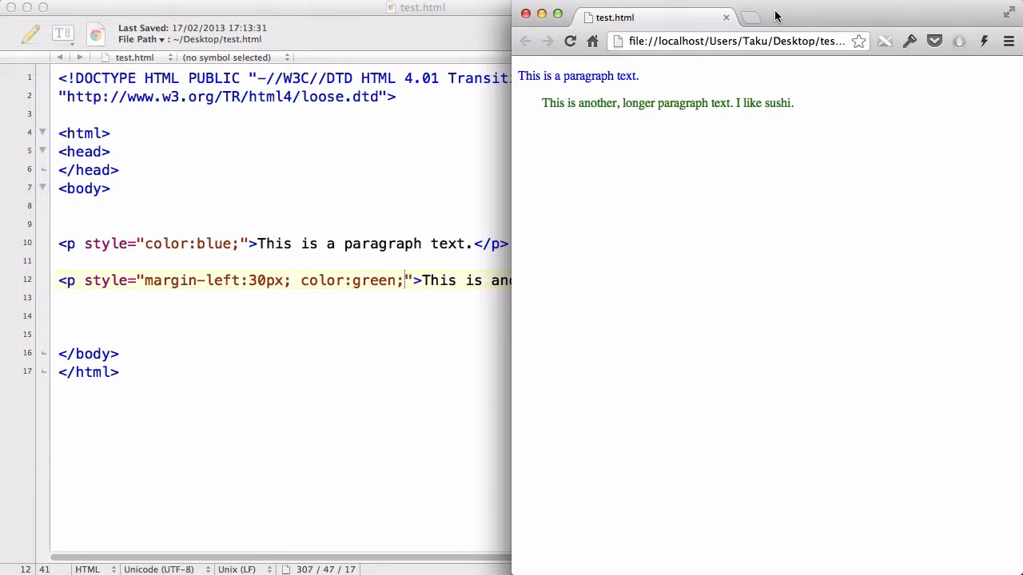
mouse_move(543, 102)
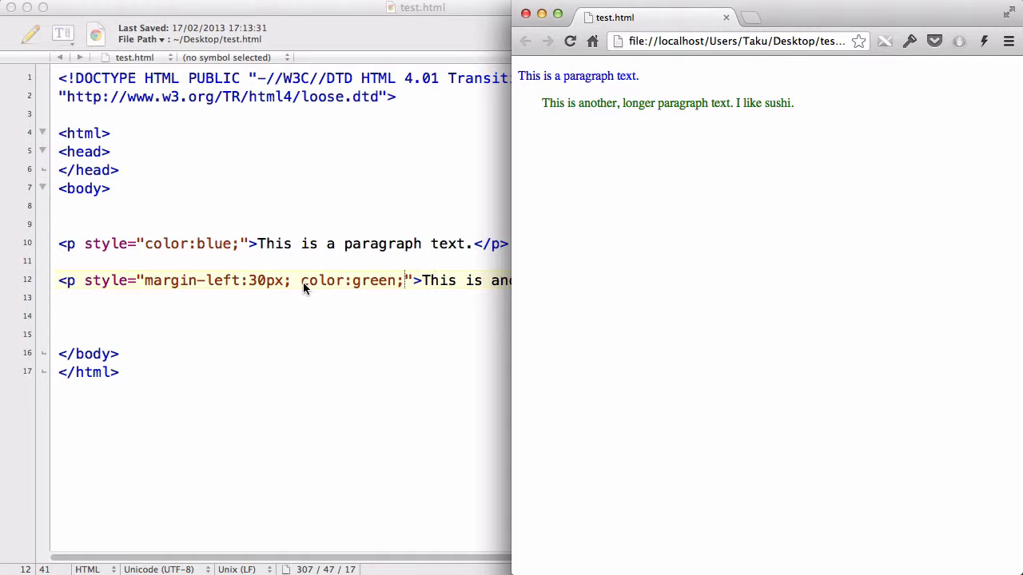
mouse_move(572, 179)
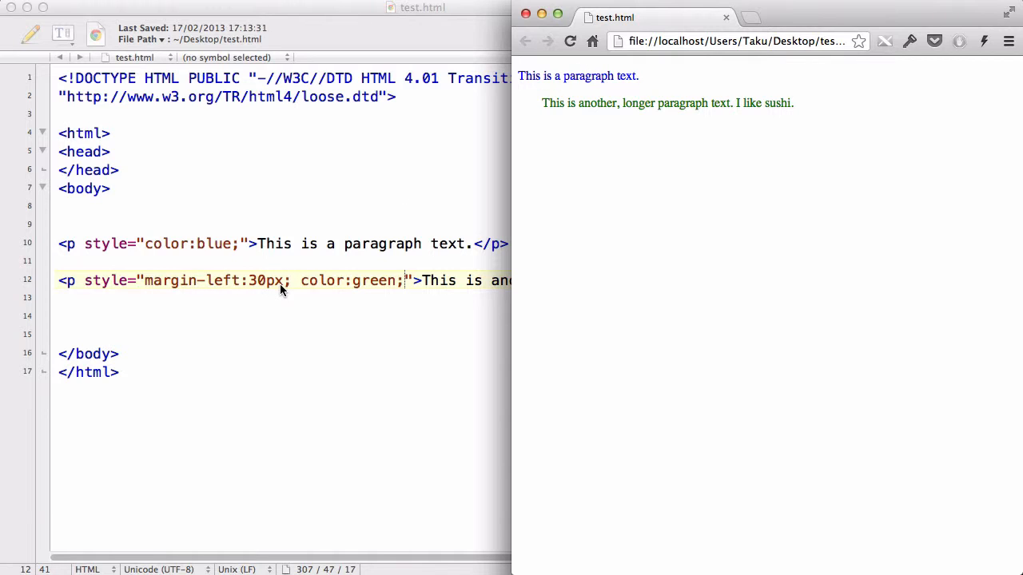
mouse_move(541, 103)
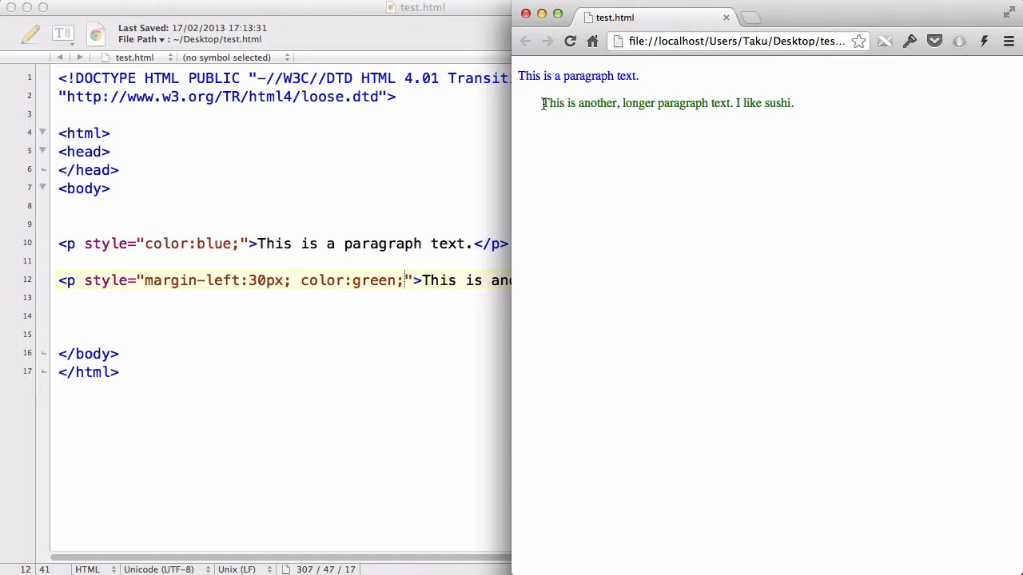
Inspect the indented green second paragraph in Chrome, then return to the source after color:green;.
left_click_drag(542, 102, 793, 102)
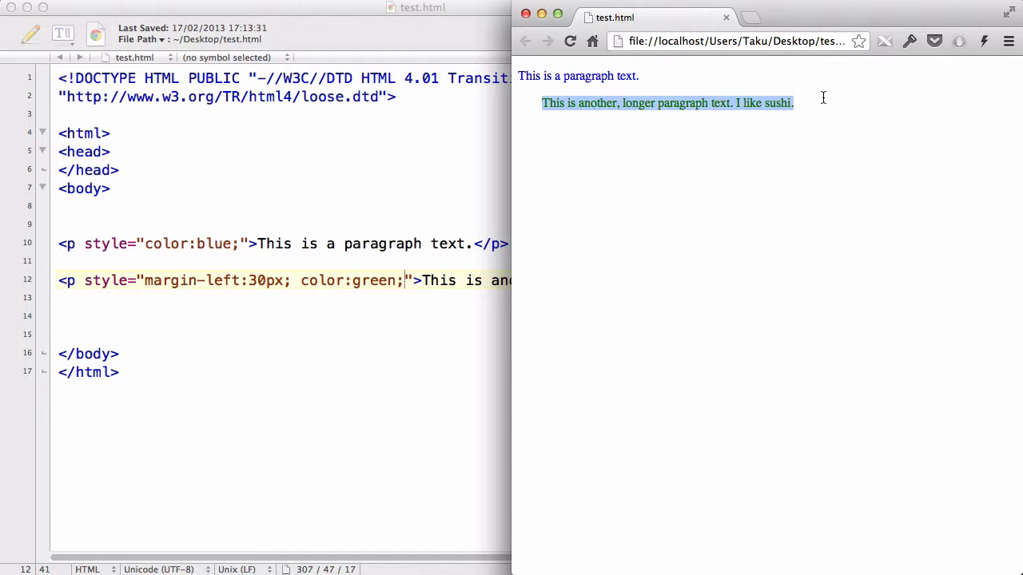
left_click(547, 103)
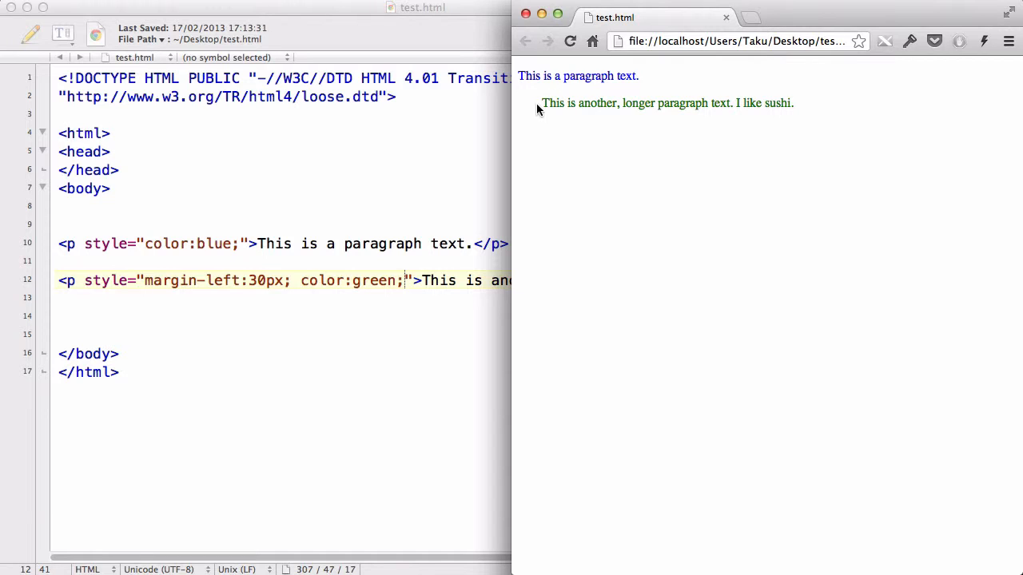
mouse_move(540, 106)
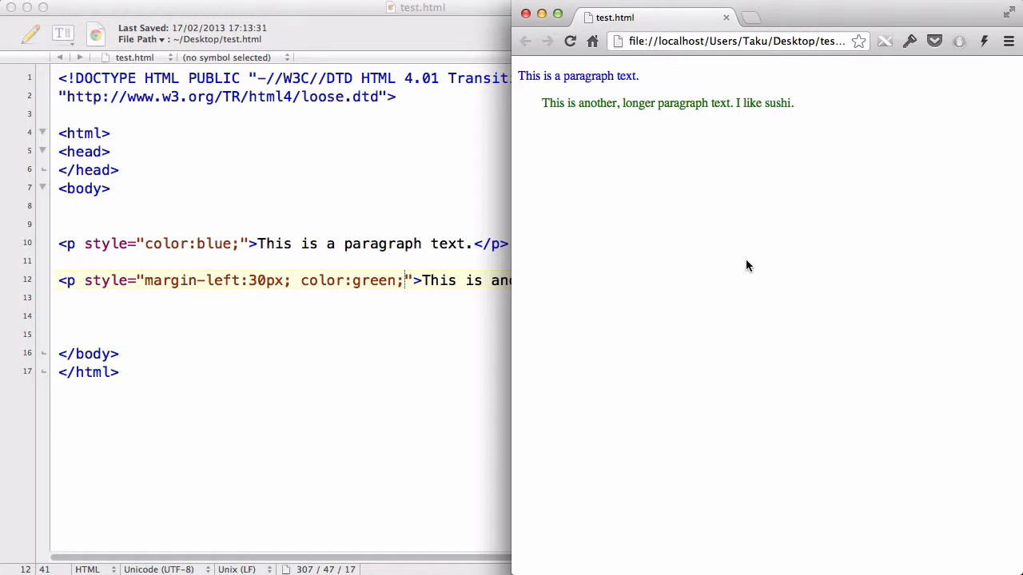
mouse_move(739, 118)
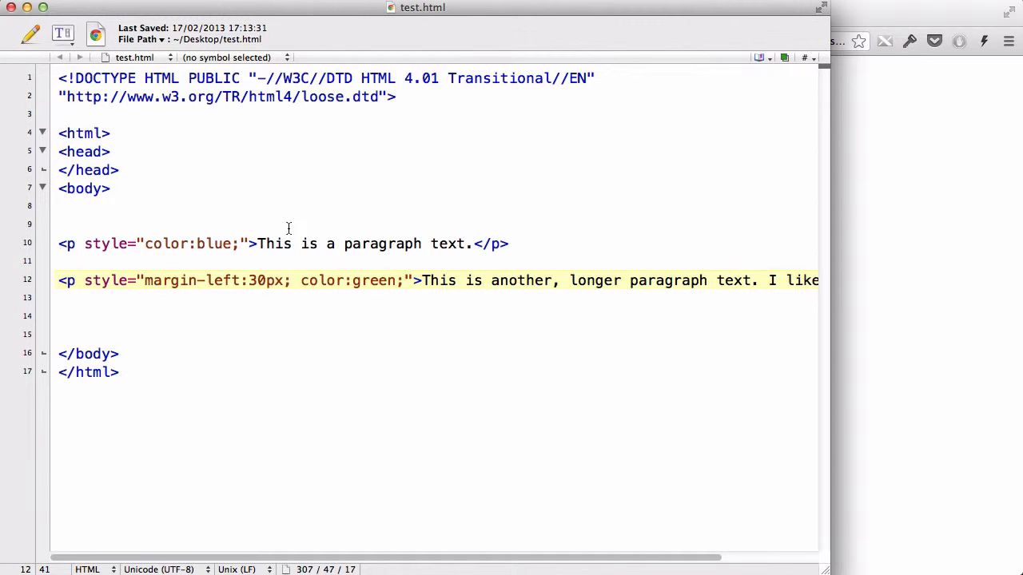
left_click(406, 281)
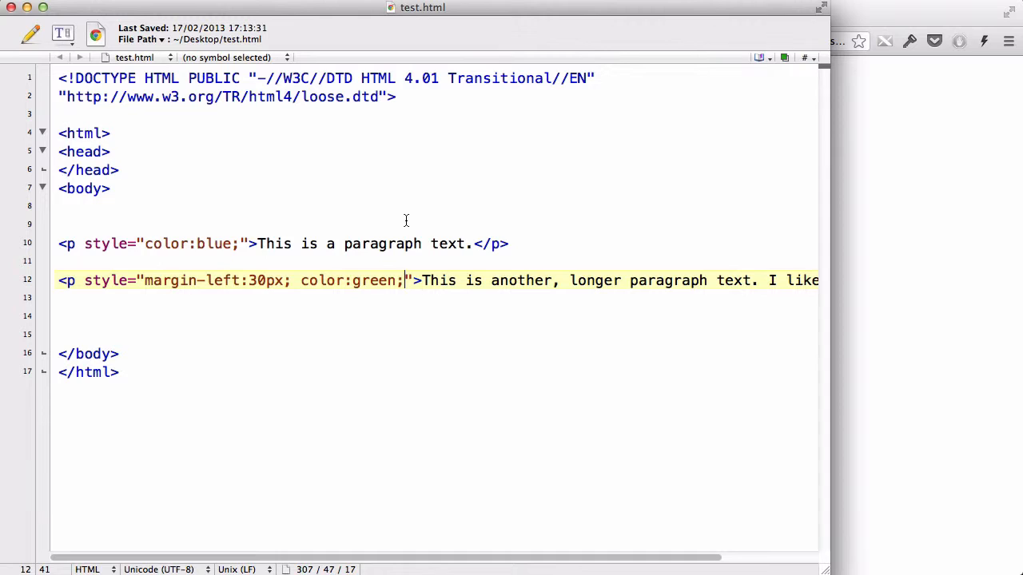